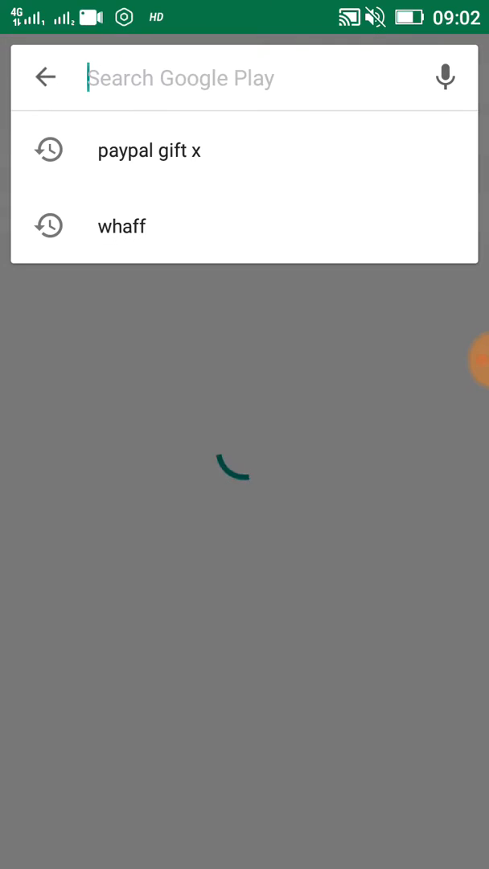
- Search 'h' in the app drawer and launch Hermit to its Create page
type("h")
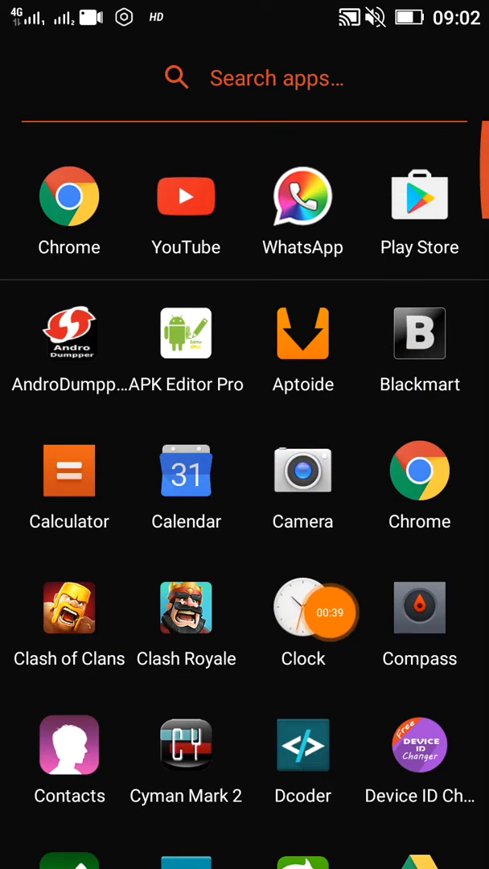
scroll("down", 3)
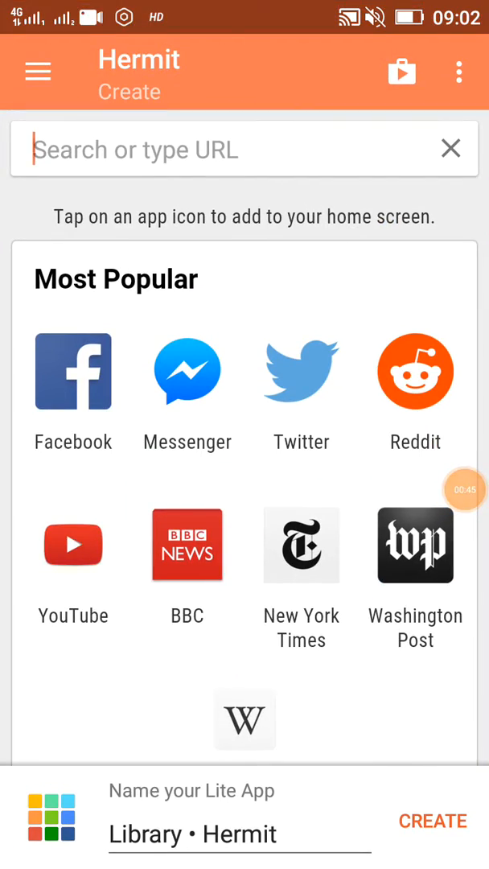
- Browse Hermit's popular site categories, then activate the empty 'Search or type URL' field
scroll("down", 3)
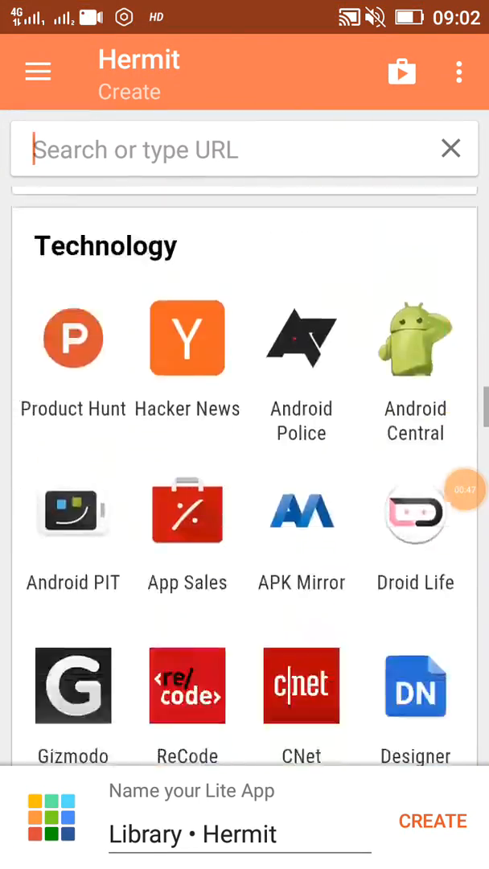
scroll("down", 3)
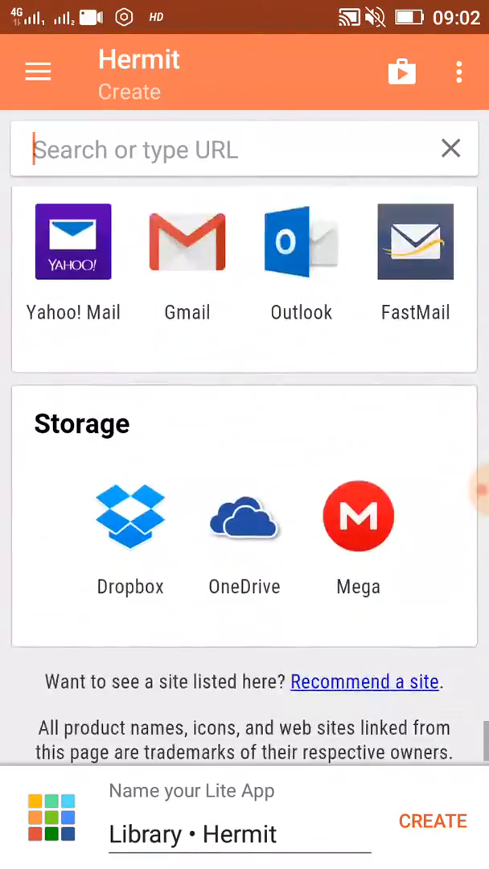
scroll("down", 3)
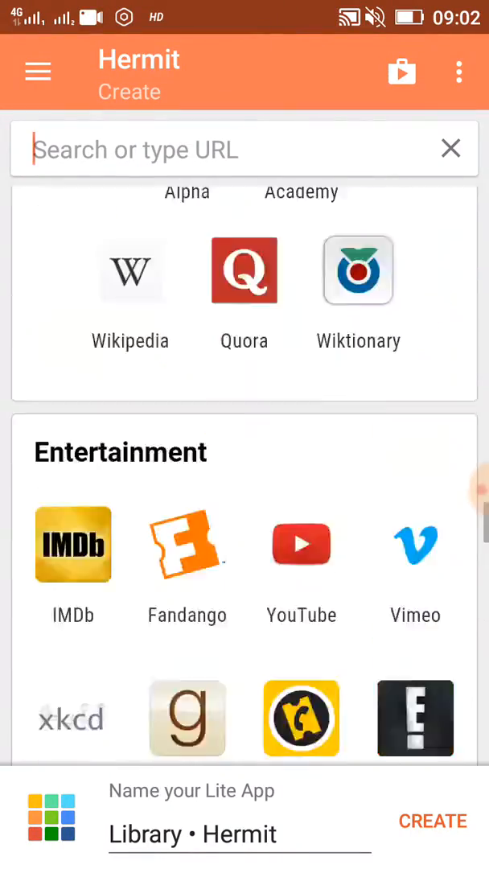
scroll("down", 3)
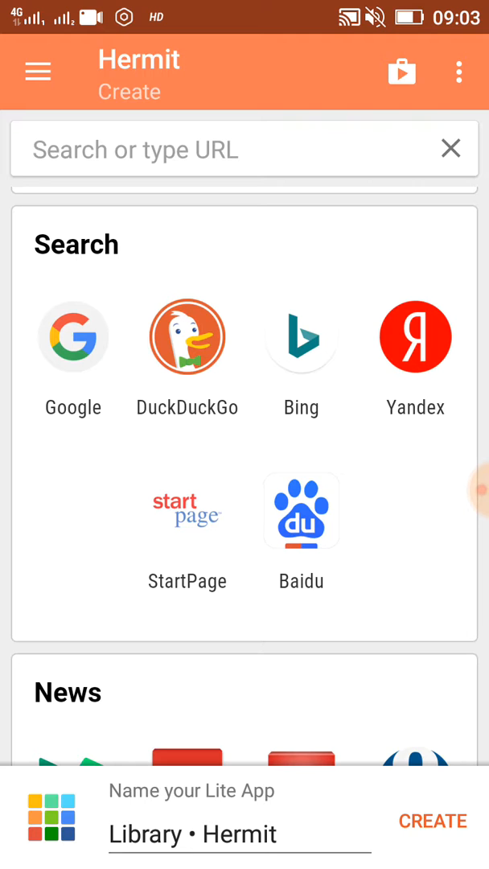
scroll("down", 3)
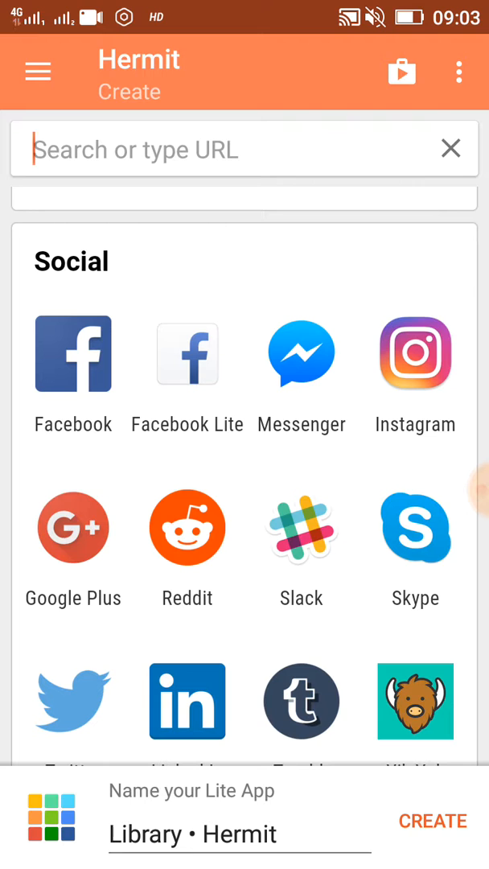
left_click(73, 353)
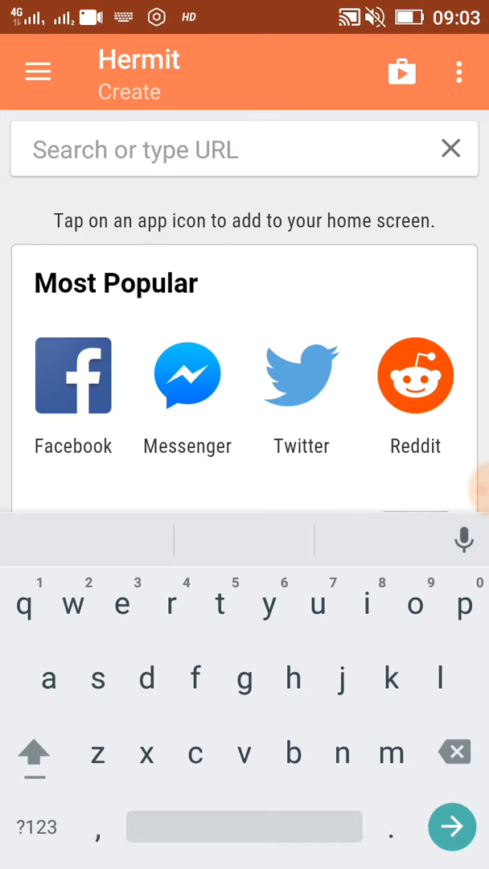
type("www.")
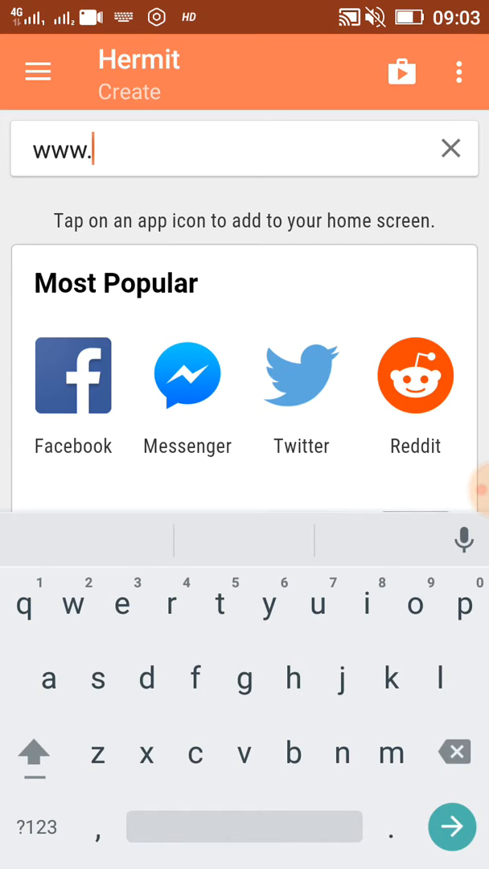
type("paypal.com/")
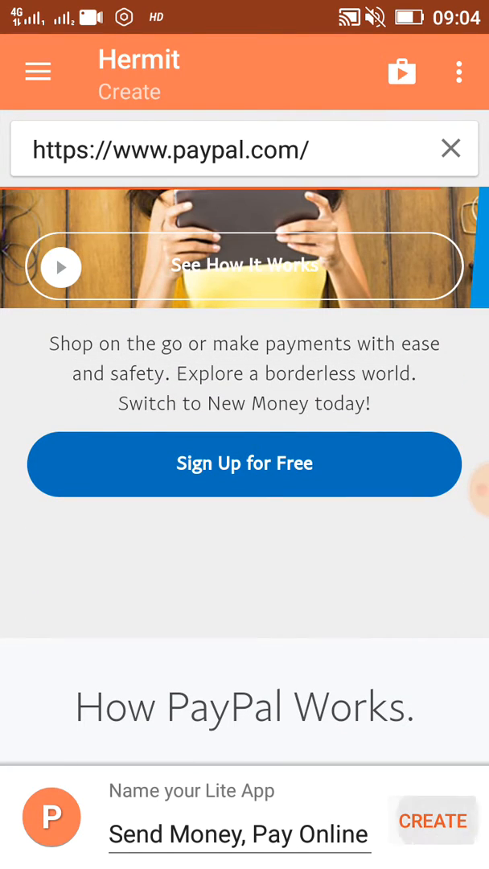
- Create and confirm the 'Send Money, Pay Online' PayPal lite app
left_click(435, 820)
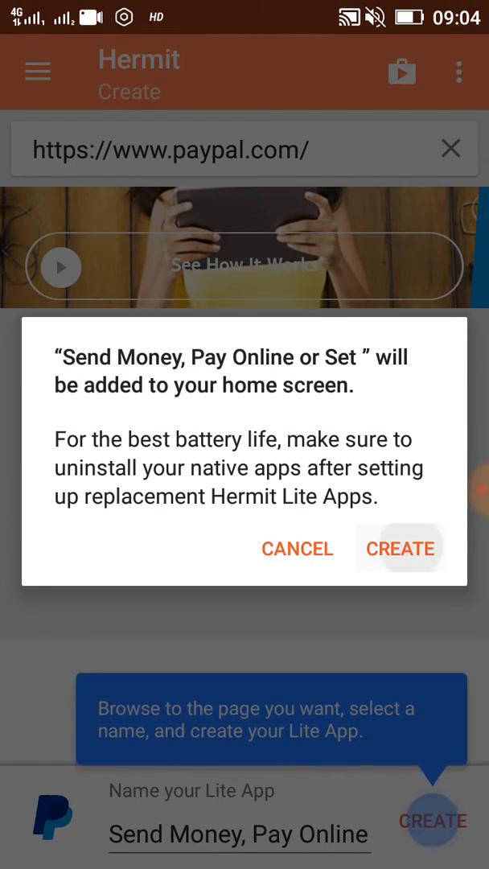
left_click(400, 547)
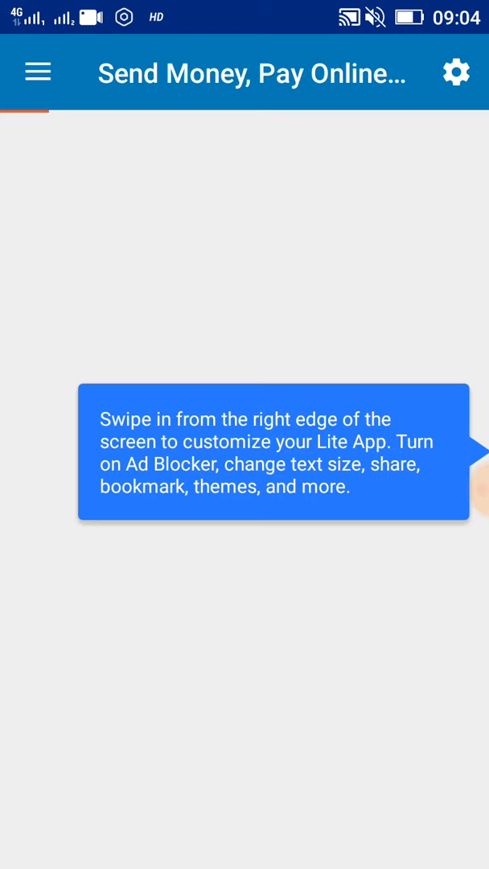
- Open the lite app's menu, then dismiss the 'Hermit isn't responding' dialog with OK
left_click(36, 72)
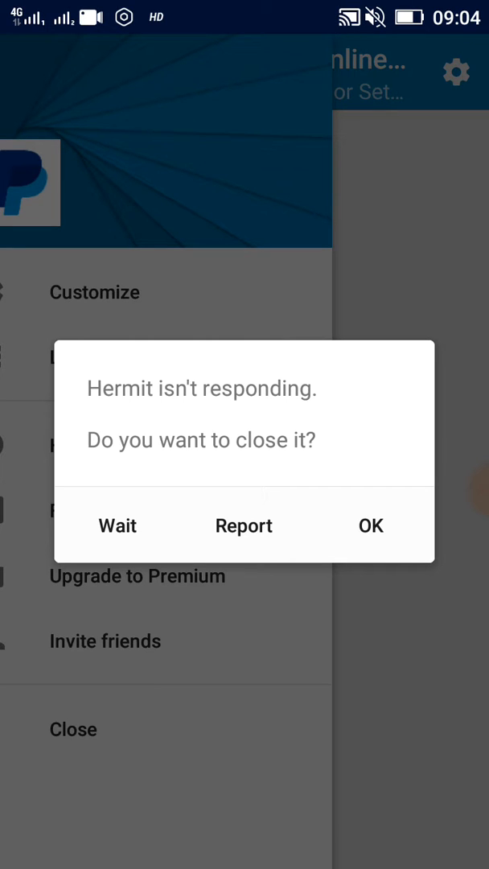
left_click(117, 525)
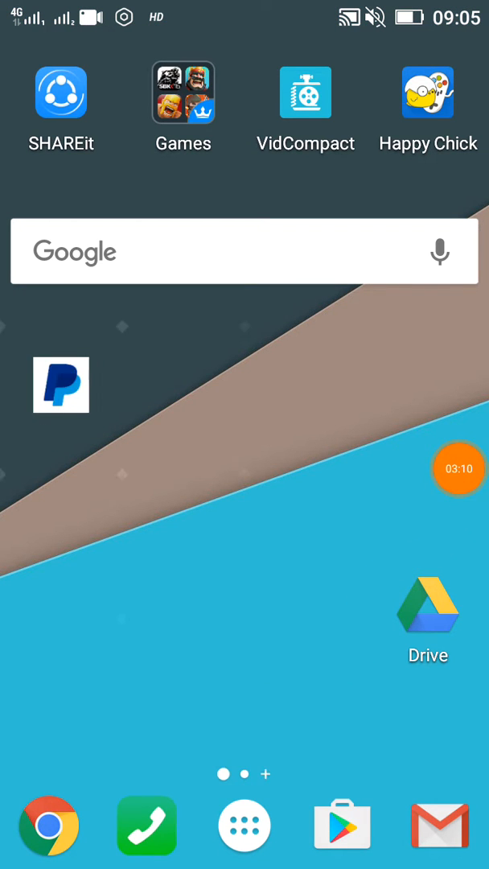
- Swipe up to the app drawer and scroll the alphabetical list to the P–S apps
left_click_drag(61, 385, 267, 540)
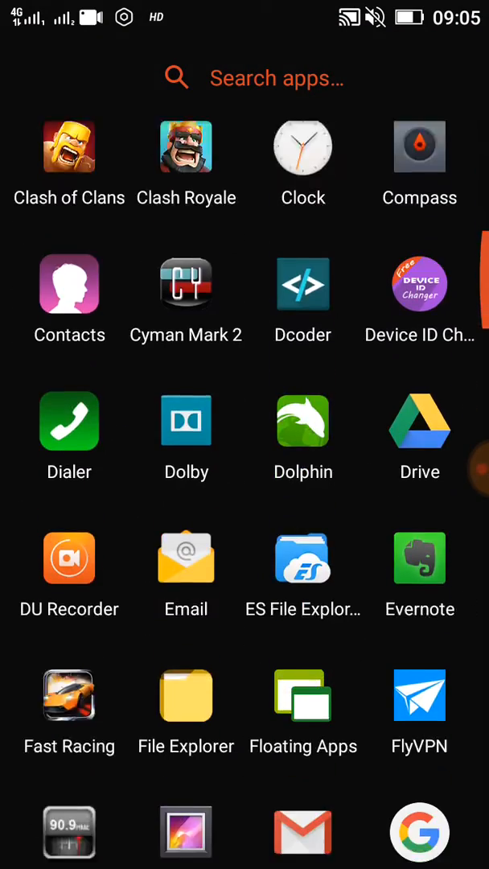
scroll("down", 3)
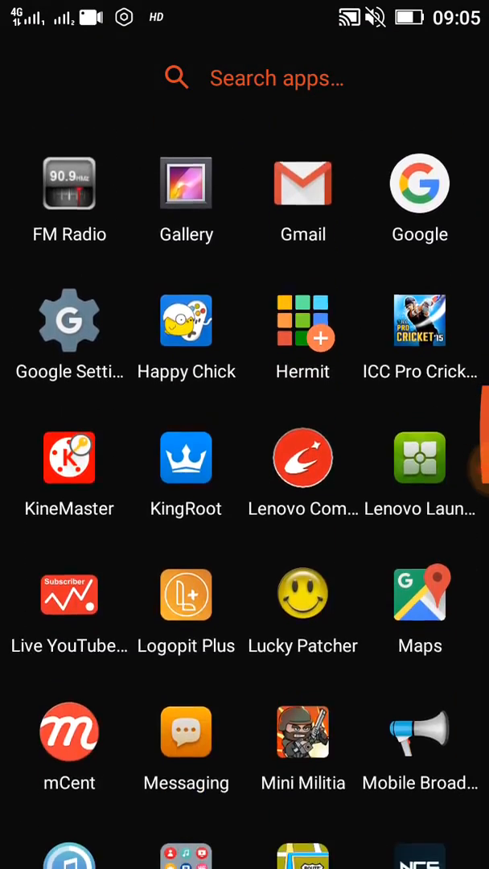
scroll("down", 3)
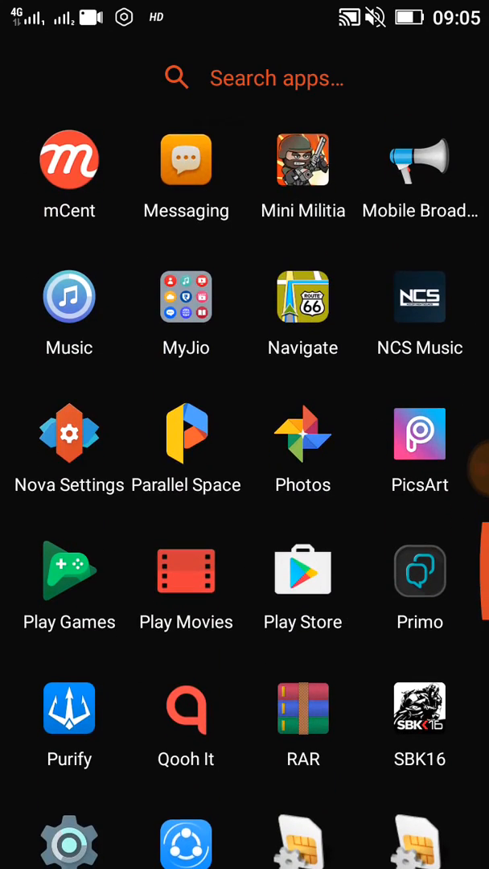
scroll("down", 3)
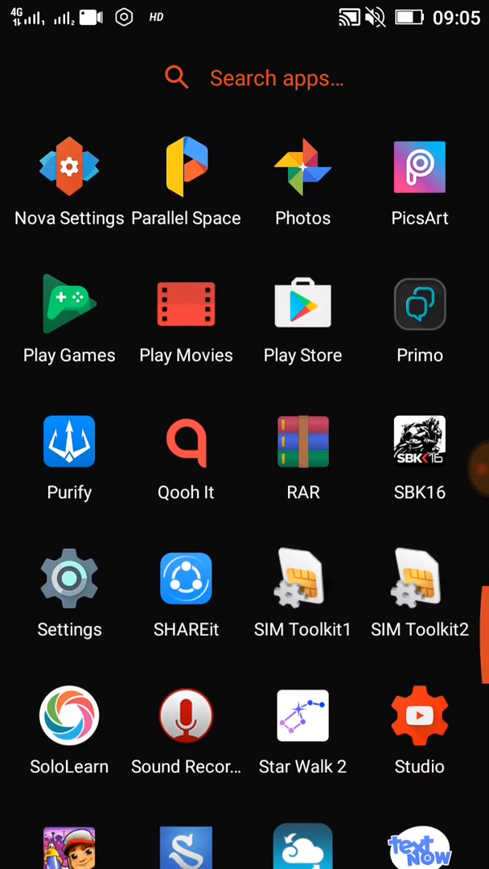
scroll("down", 3)
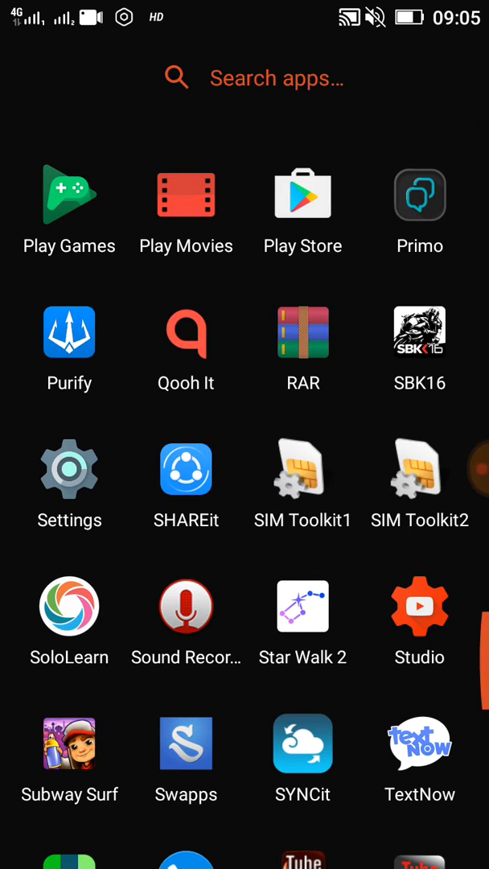
scroll("down", 3)
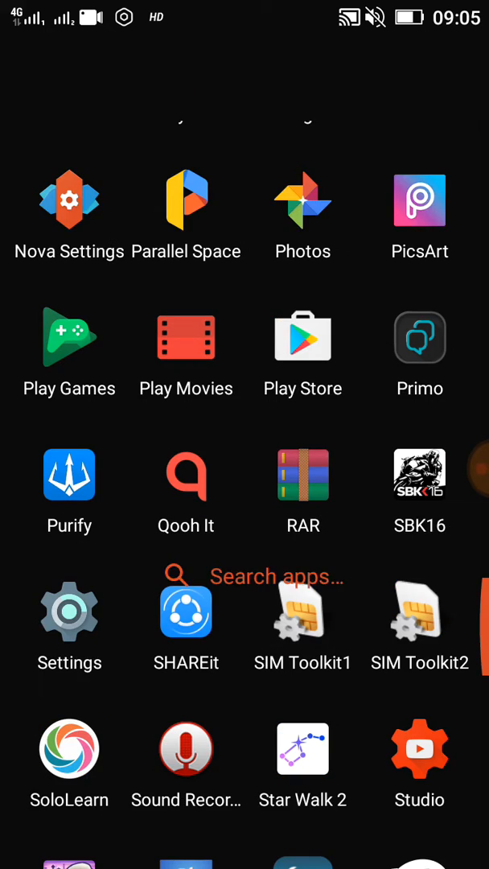